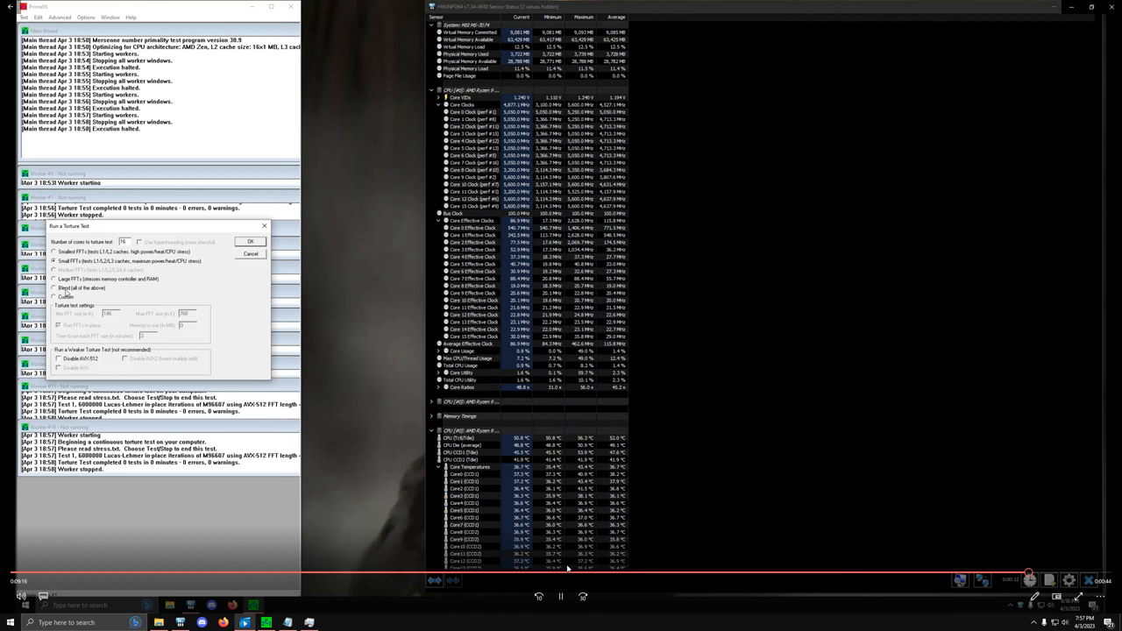
Confirm the default torture test options to start testing on all Prime95 workers
left_click(250, 241)
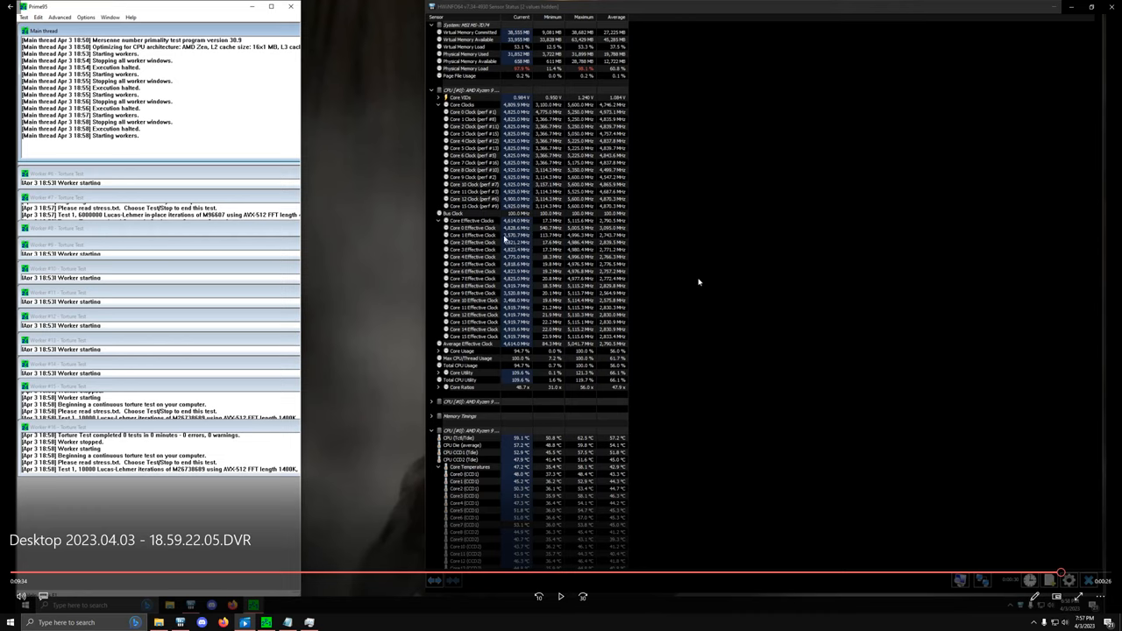
mouse_move(487, 297)
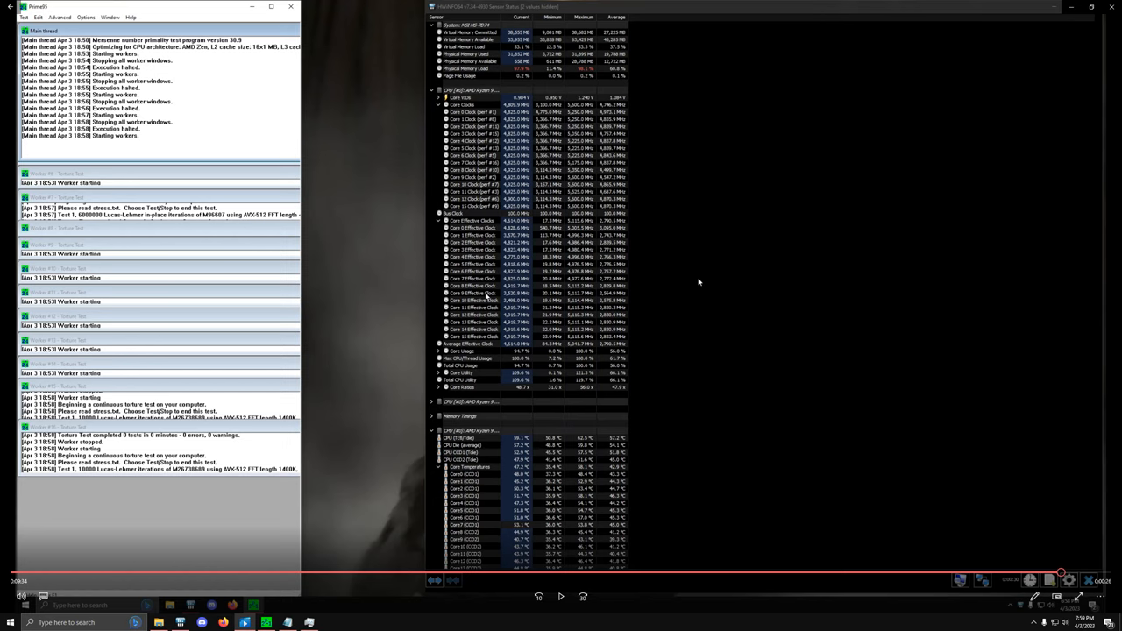
left_click(561, 595)
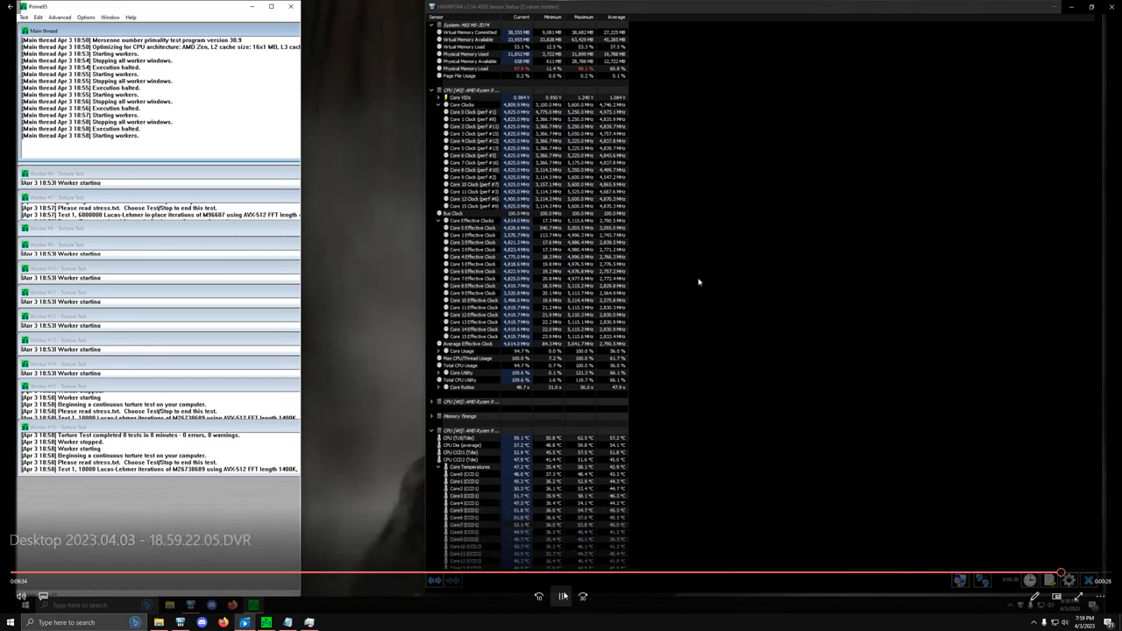